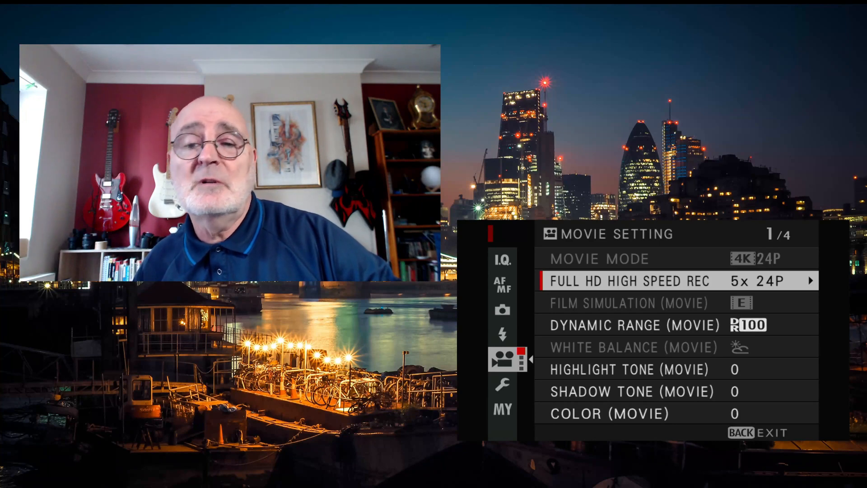
Choose the 5x 24P / 120P option in the Full HD High Speed Rec list.
{"action": "left_click", "coordinate": [810, 281]}
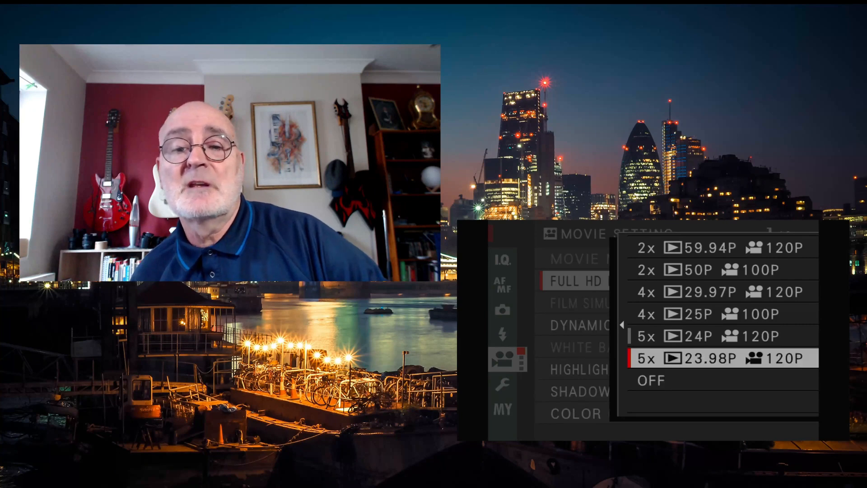
{"action": "key", "text": "Up"}
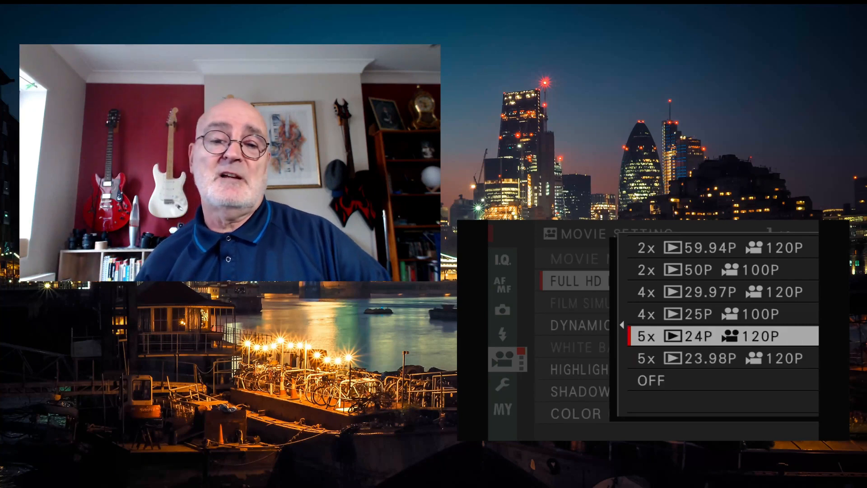